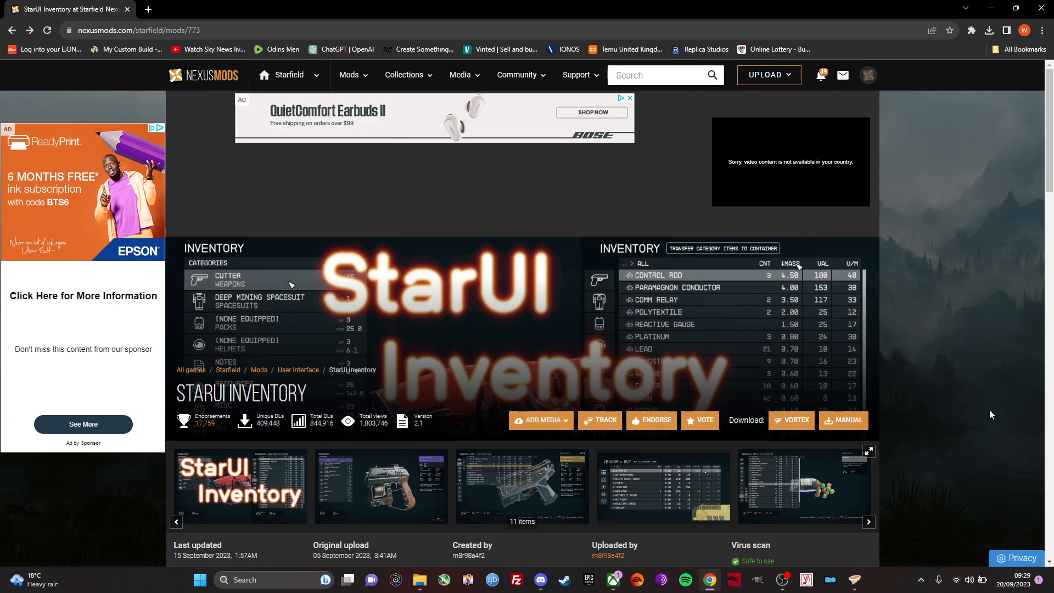
mouse_move(177, 12)
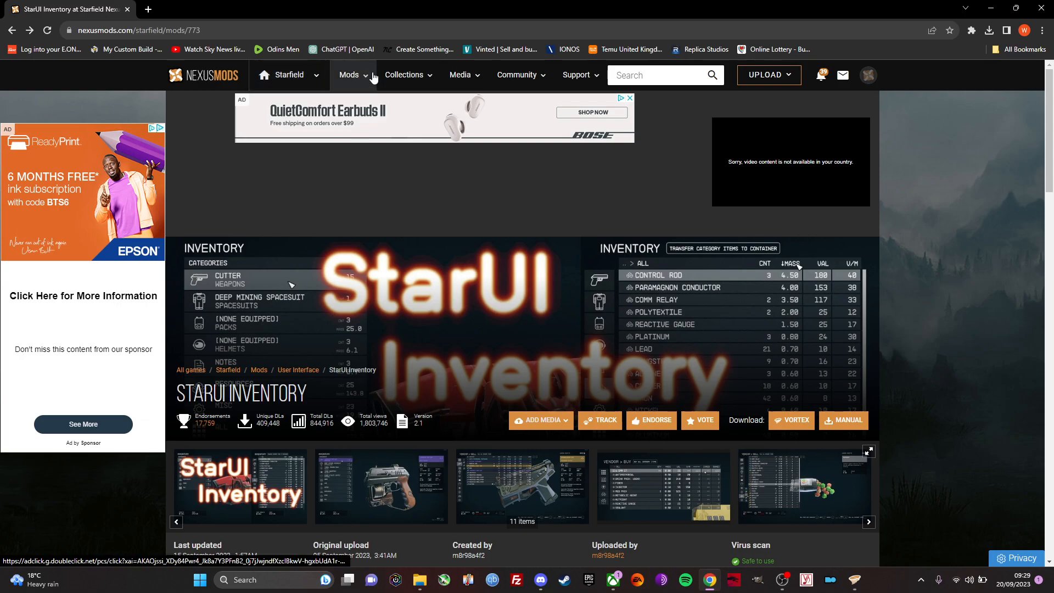
- Reach the StarUI Inventory download page with free and premium options for the 1.8MB file
left_click(854, 579)
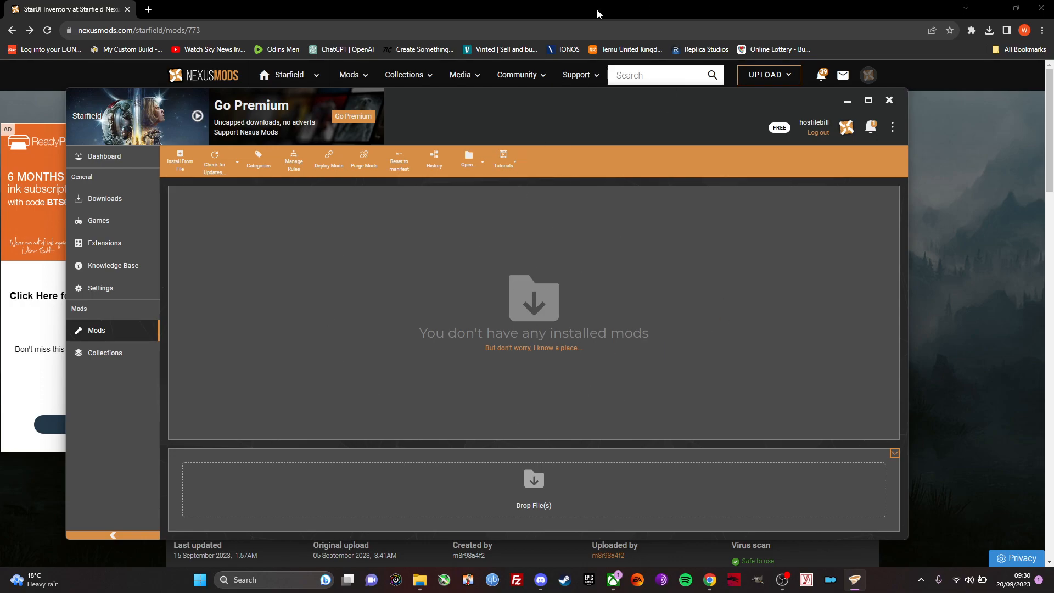
left_click(889, 100)
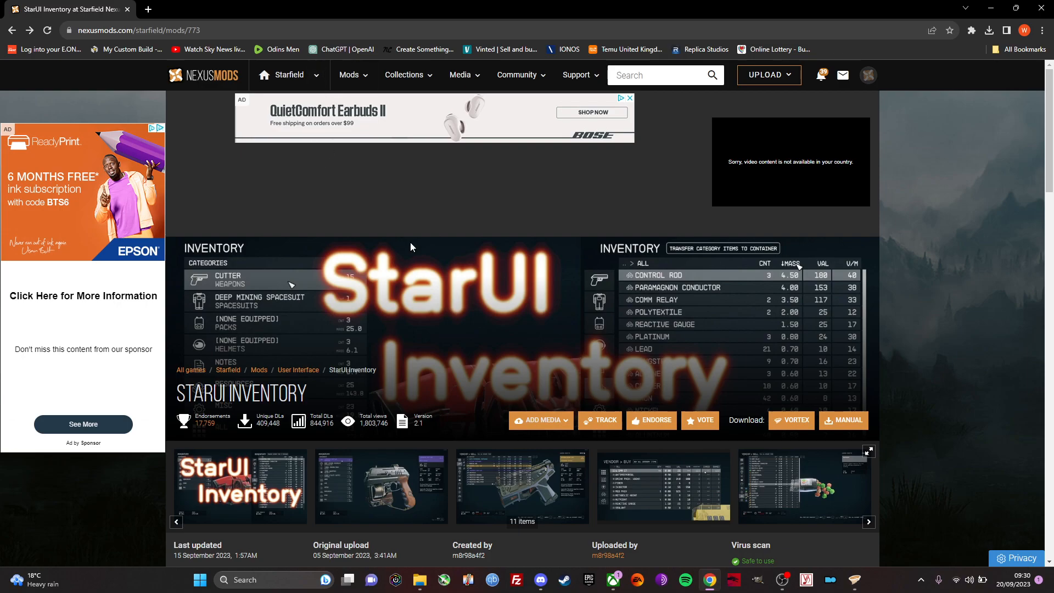
mouse_move(300, 260)
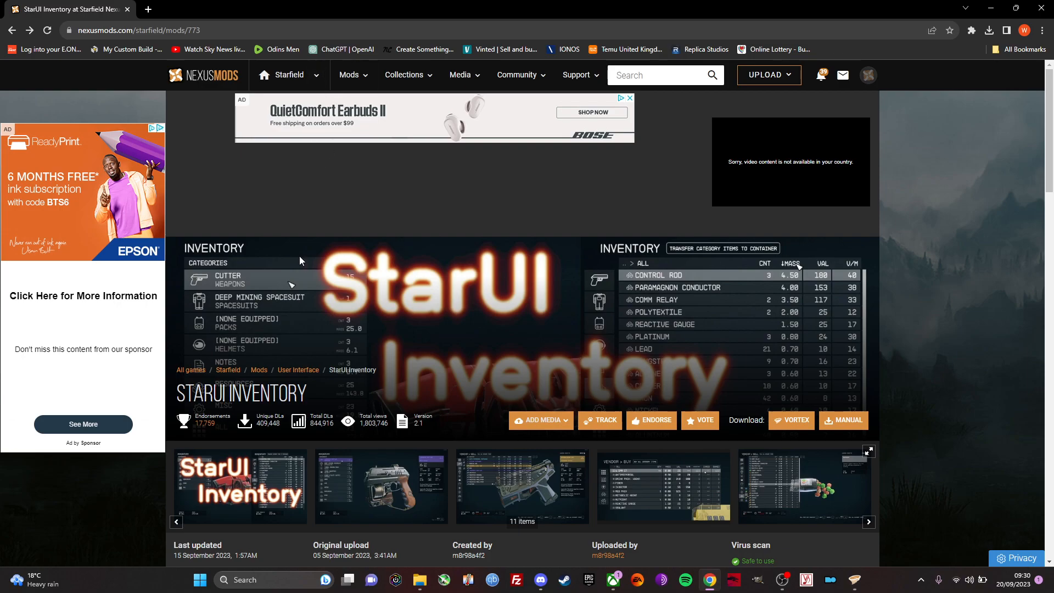
mouse_move(362, 541)
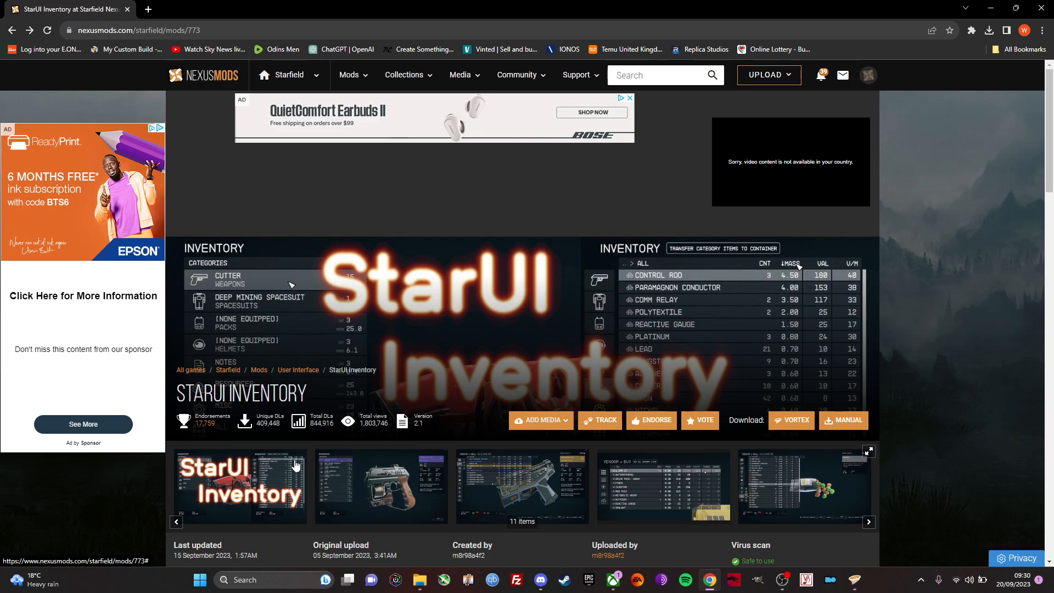
mouse_move(697, 324)
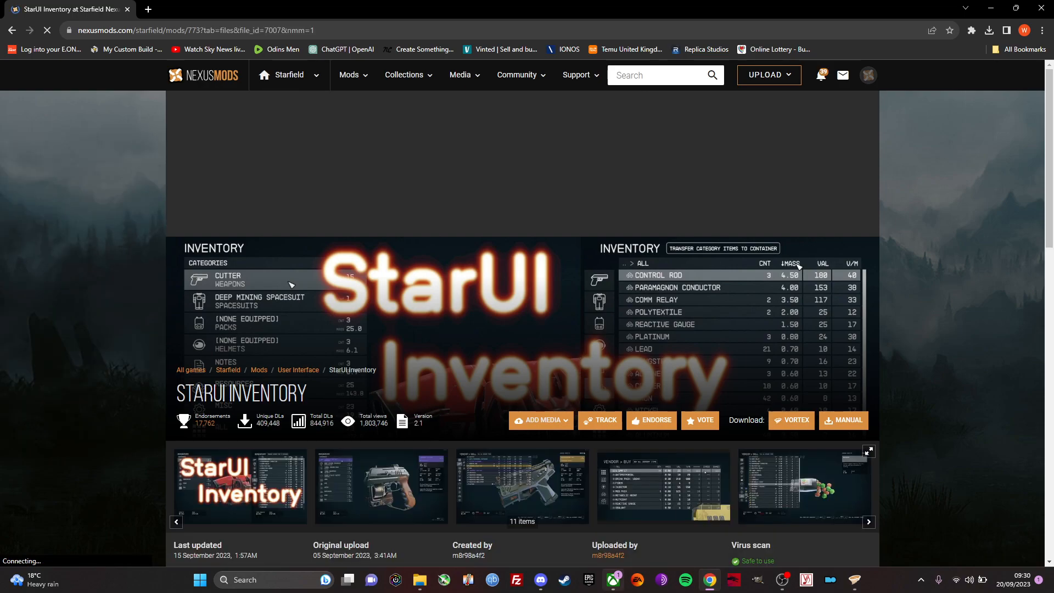
left_click(842, 419)
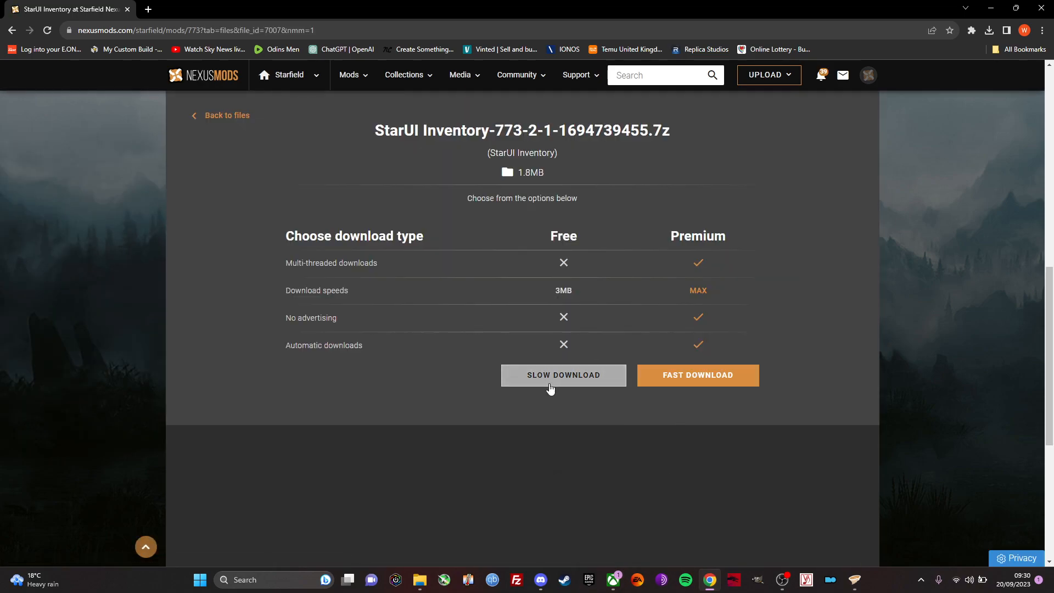
- Download StarUI Inventory 2.1 and install it in Vortex with the Vortex and 60 FPS options
left_click(563, 375)
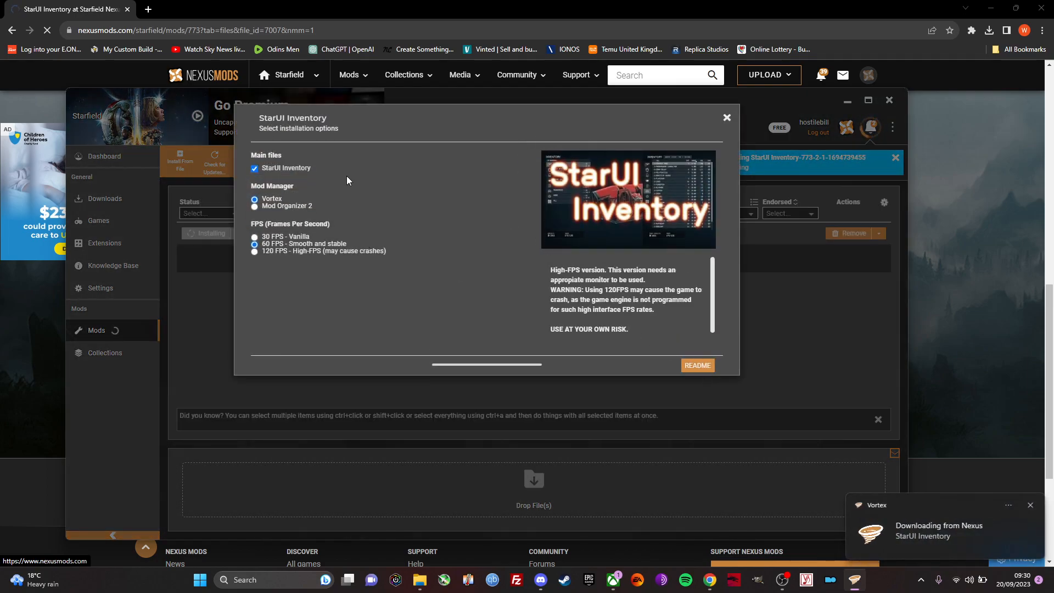
mouse_move(440, 230)
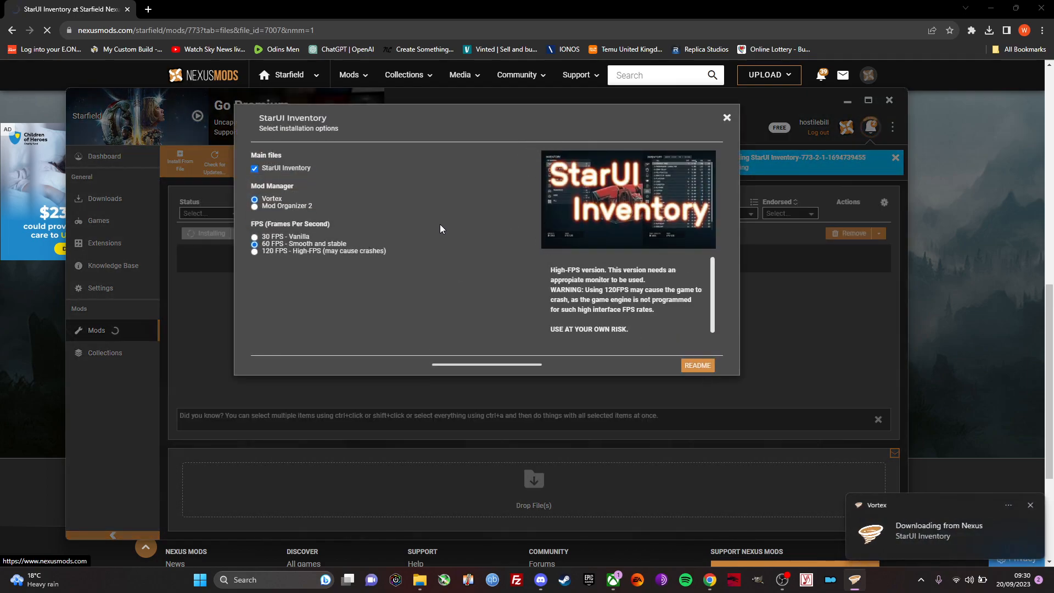
mouse_move(501, 342)
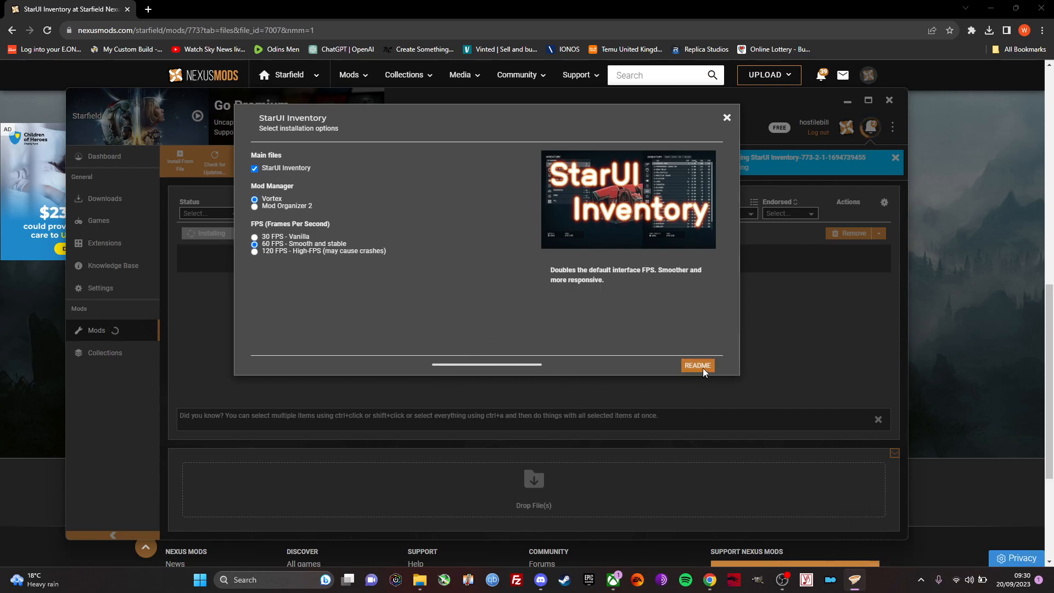
left_click(697, 365)
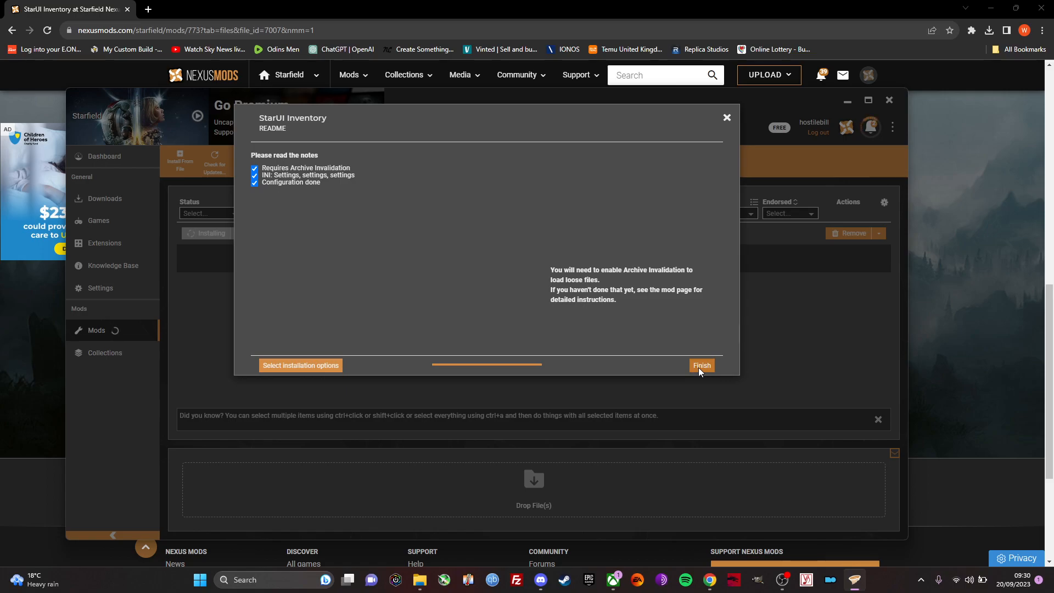
left_click(701, 365)
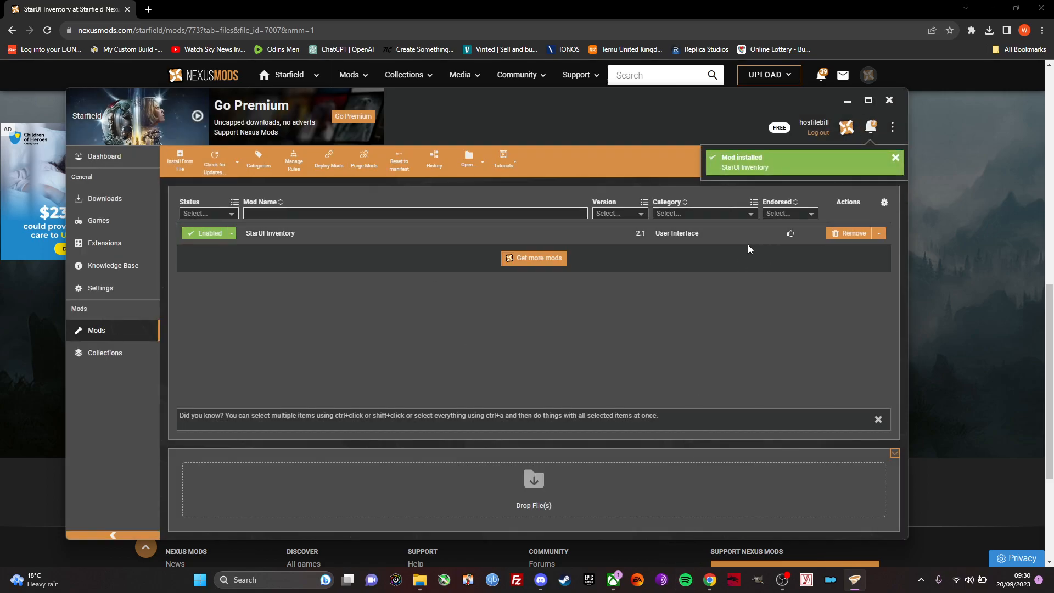
left_click(895, 157)
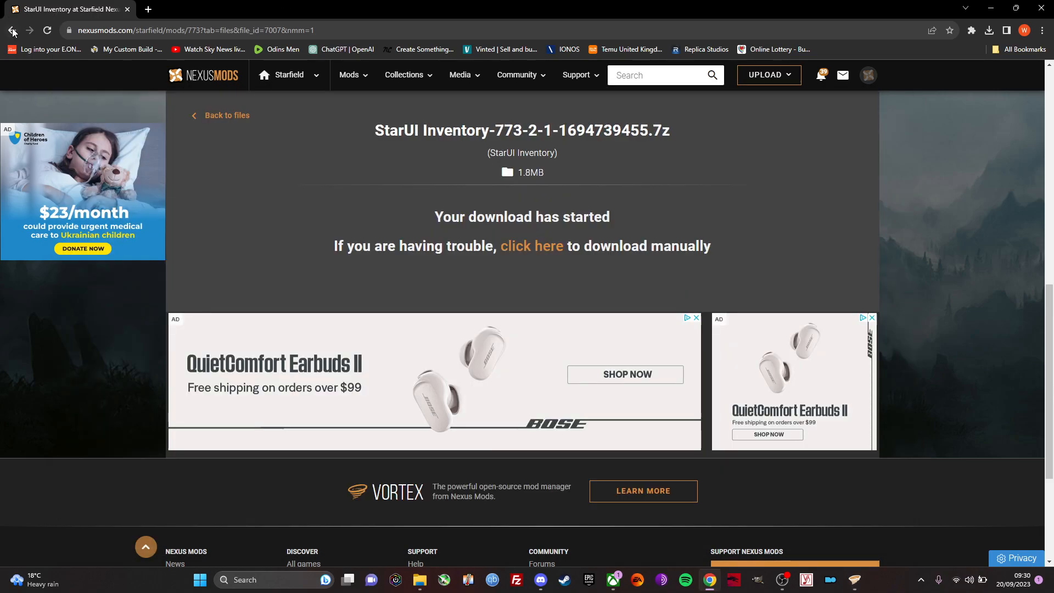
- Search Nexus for 'star custom' and open the Starfield Custom ini 1.3 mod page
left_click(12, 31)
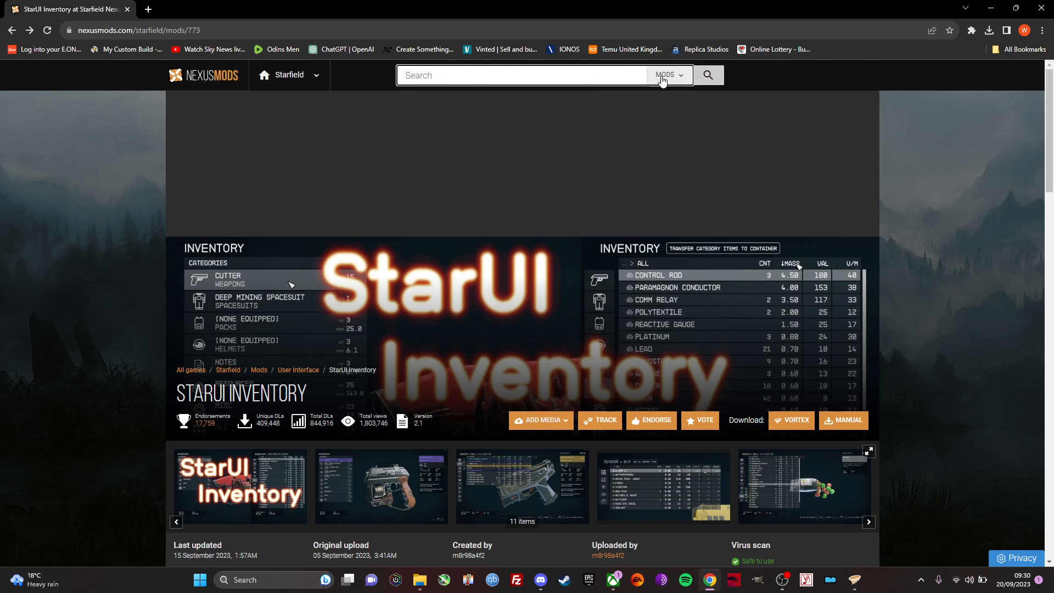
type("starfiel")
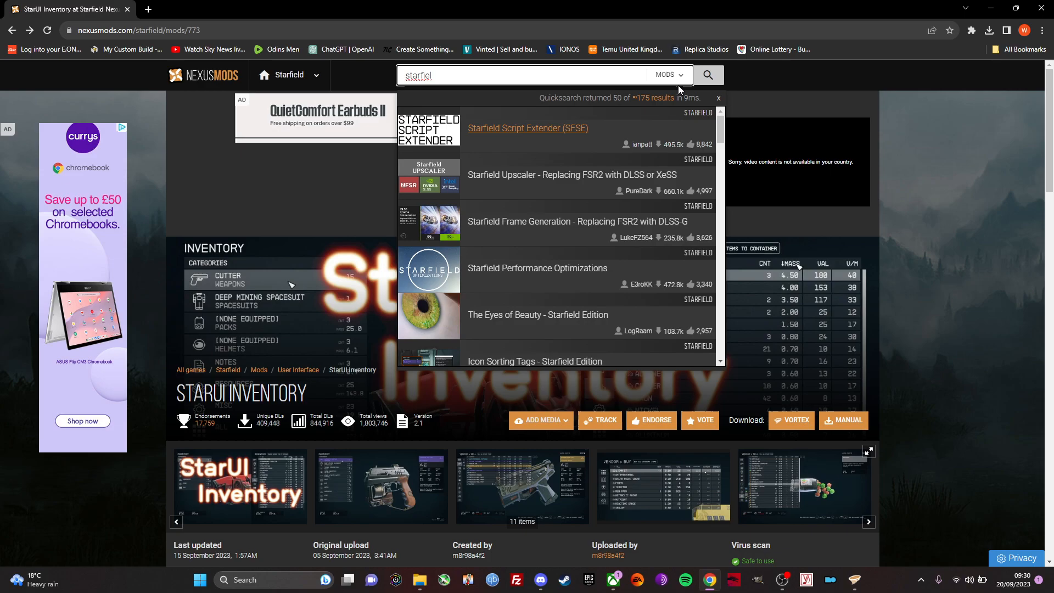
type("custom")
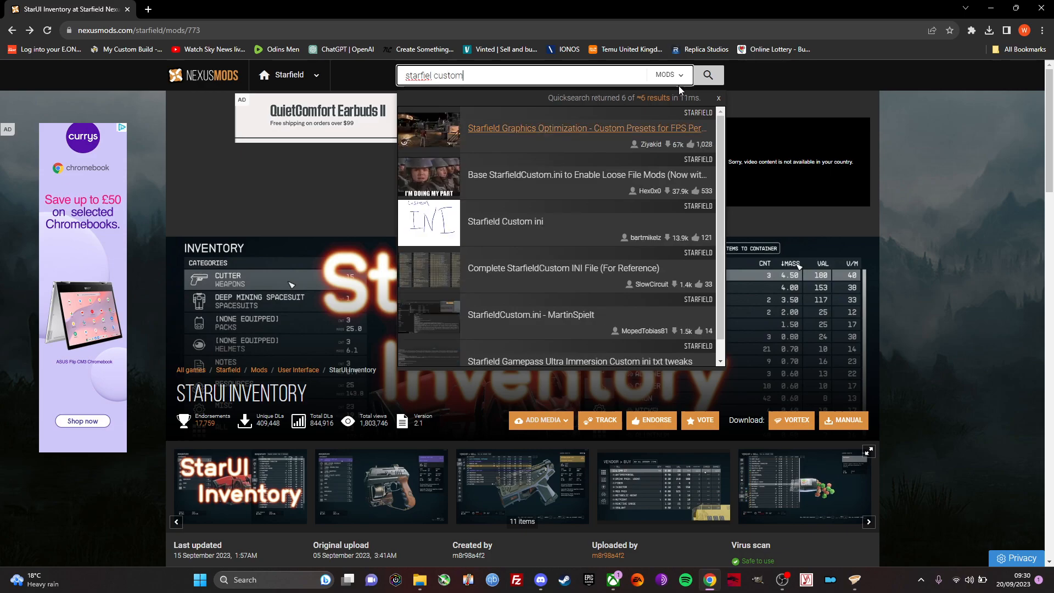
mouse_move(505, 221)
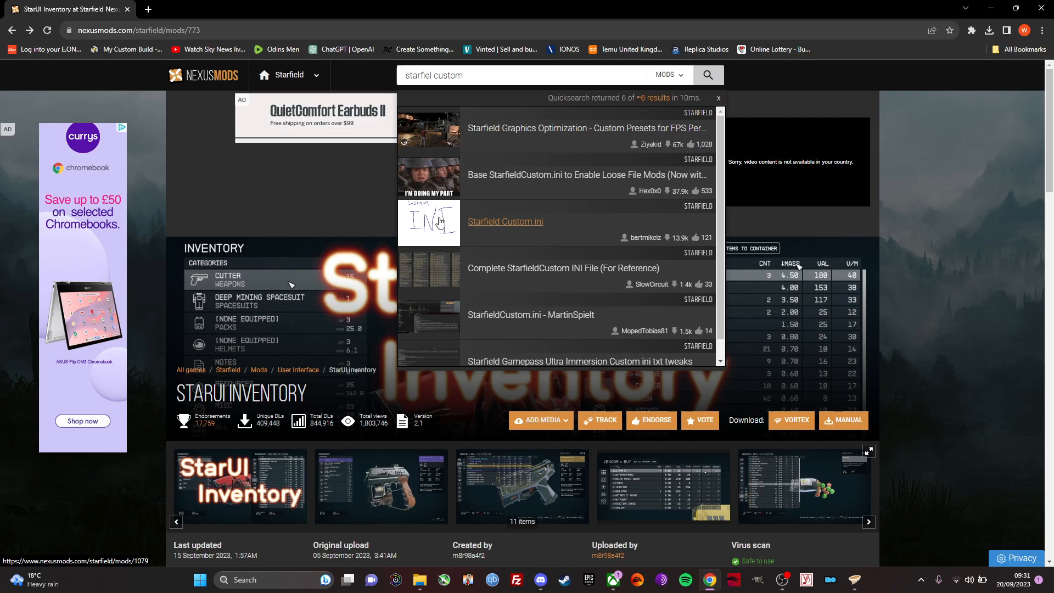
left_click(505, 221)
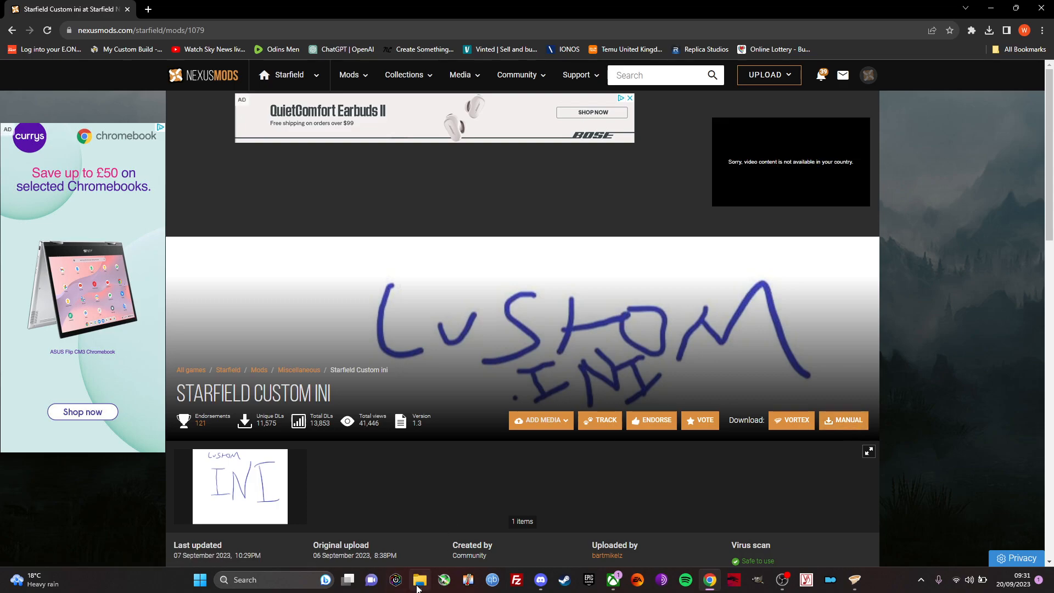
- Copy StarfieldCustom.ini from the StarfieldCustomini folder in Downloads
left_click(419, 579)
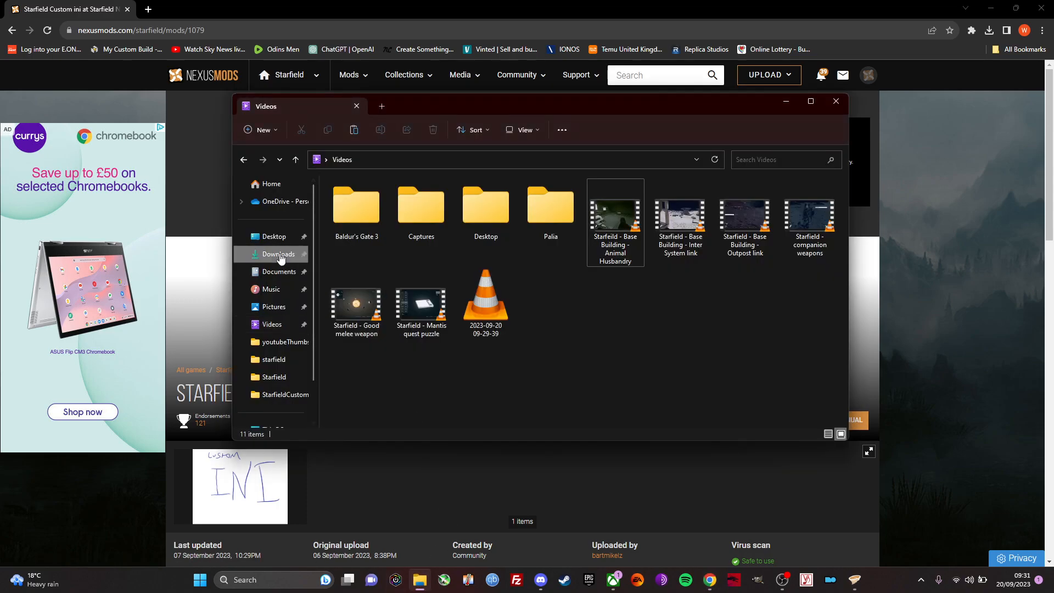
left_click(278, 254)
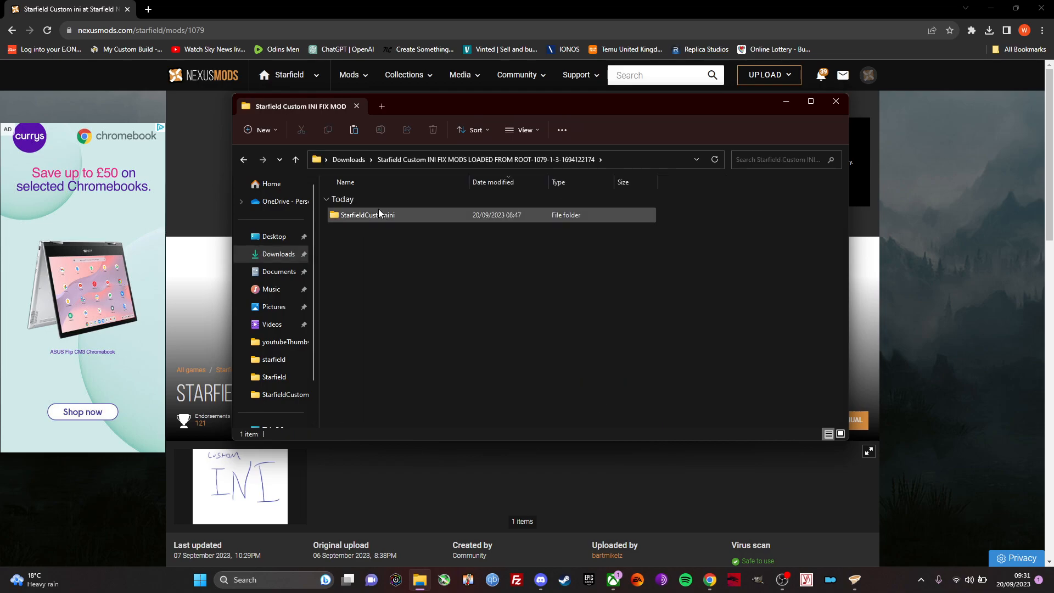
double_click(368, 214)
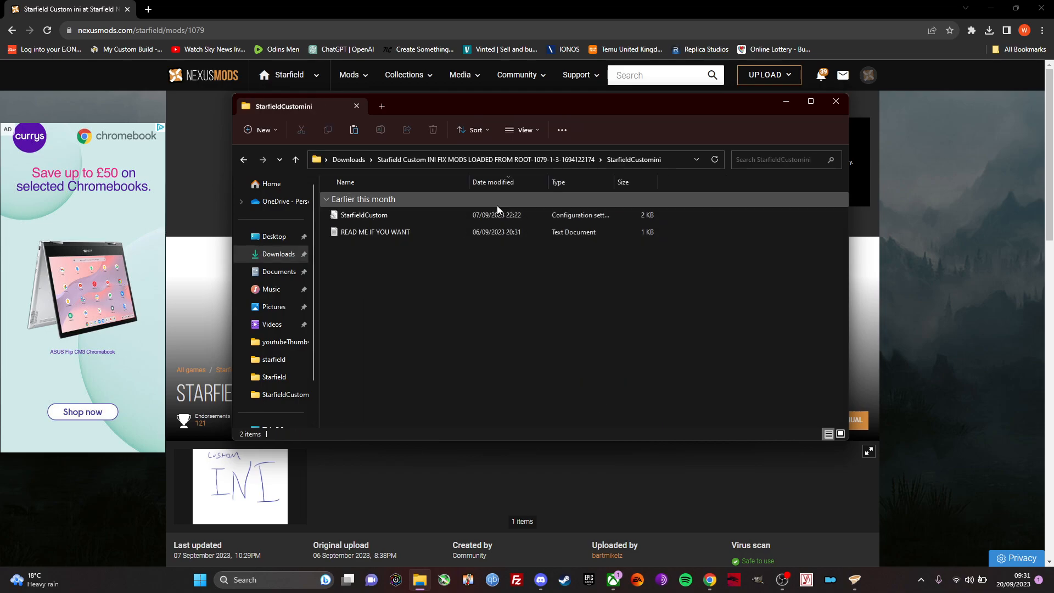
left_click(365, 215)
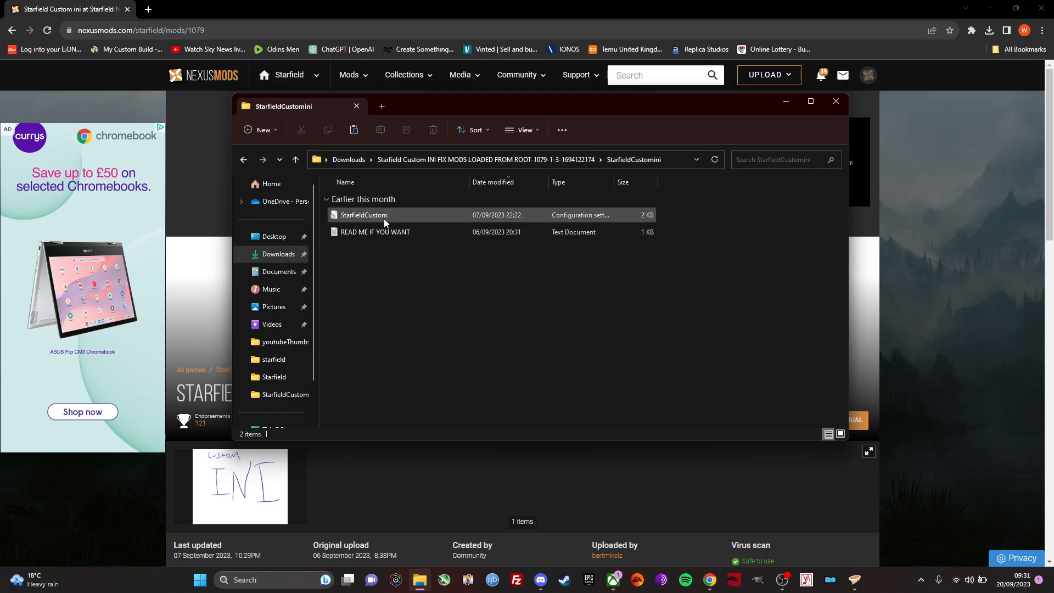
left_click(363, 215)
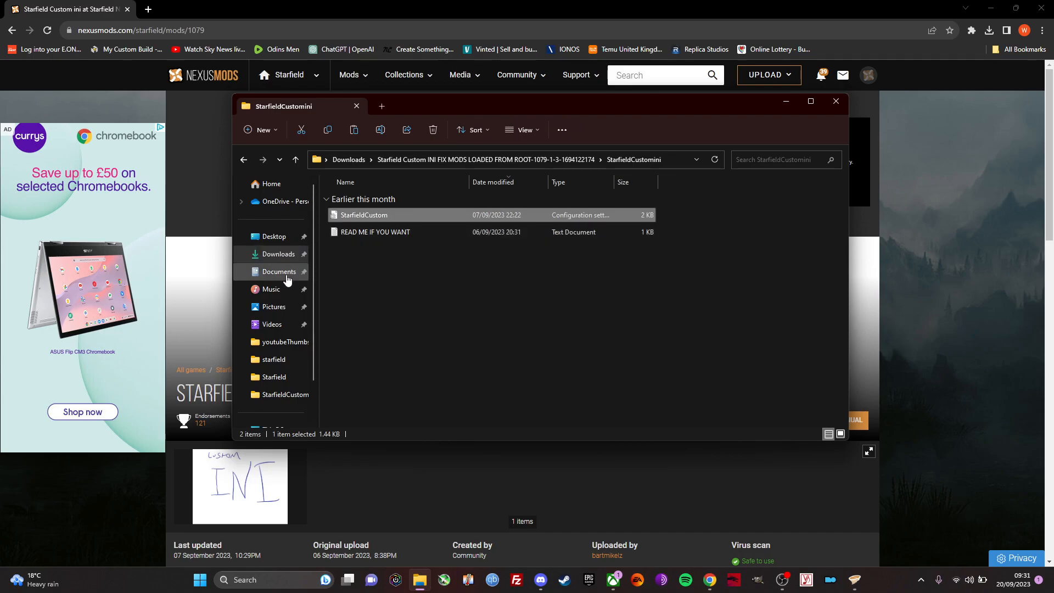
- Paste it into Documents\My Games\Starfield, replacing the existing StarfieldCustom.ini
left_click(278, 272)
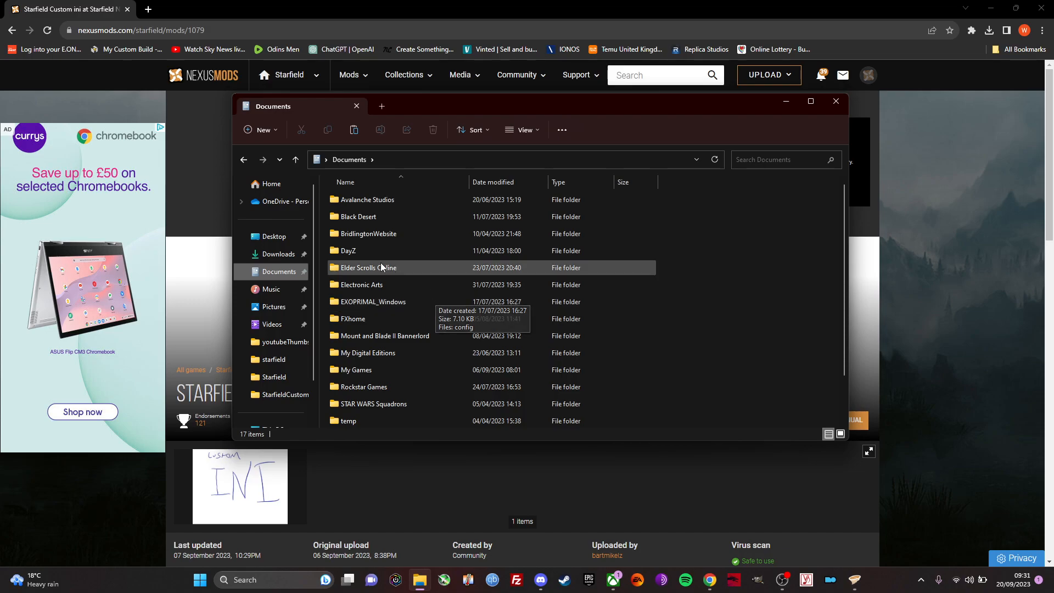
double_click(355, 368)
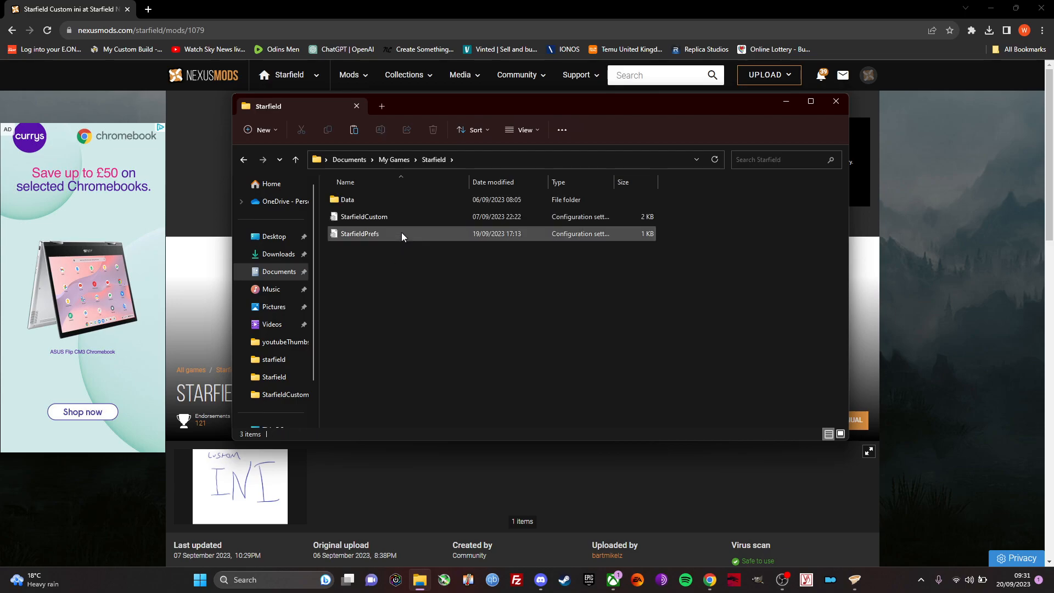
right_click(494, 323)
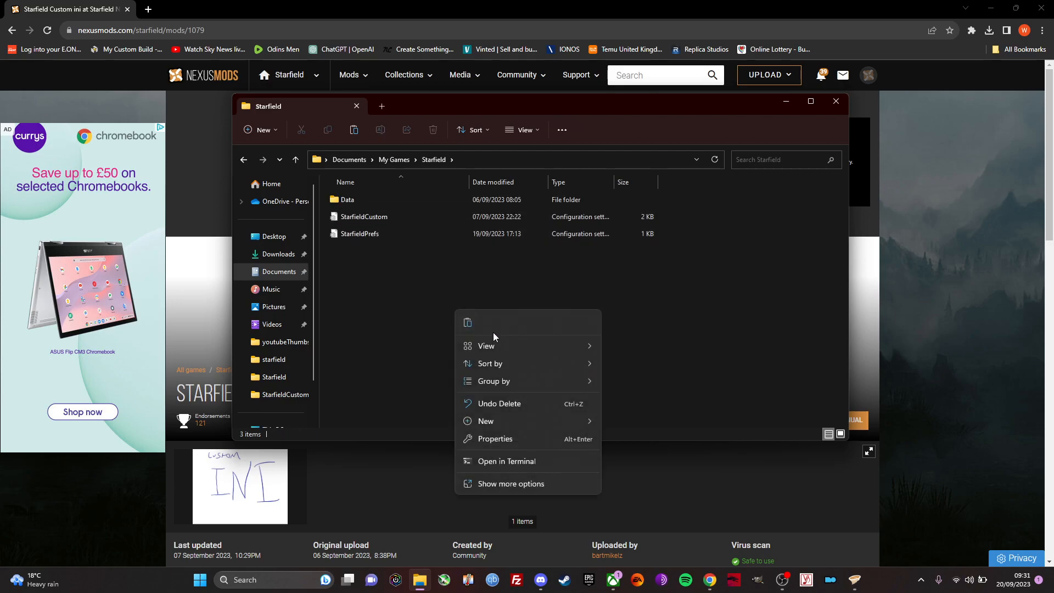
left_click(467, 322)
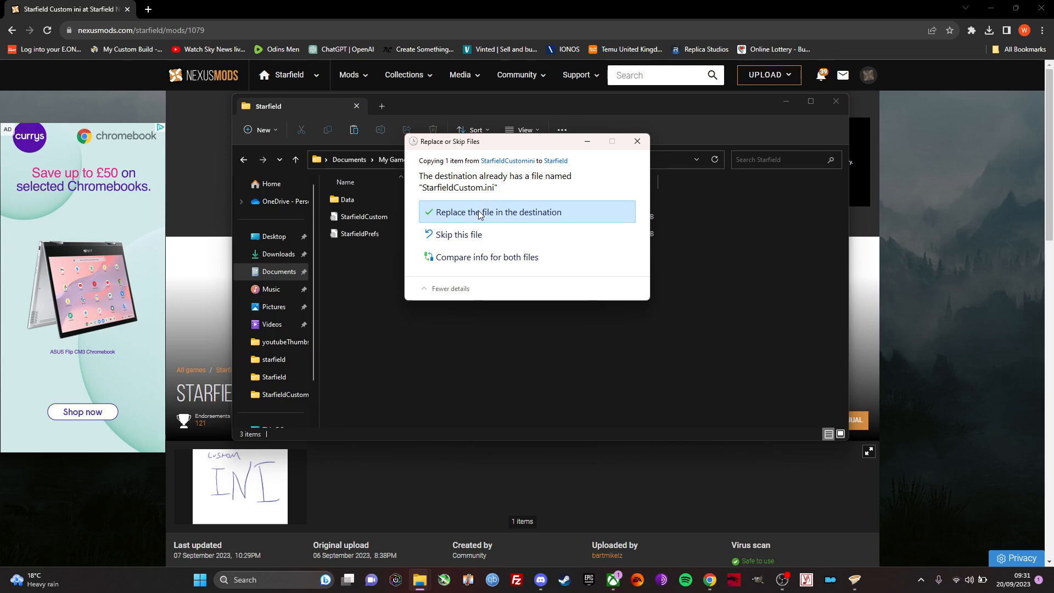
left_click(498, 212)
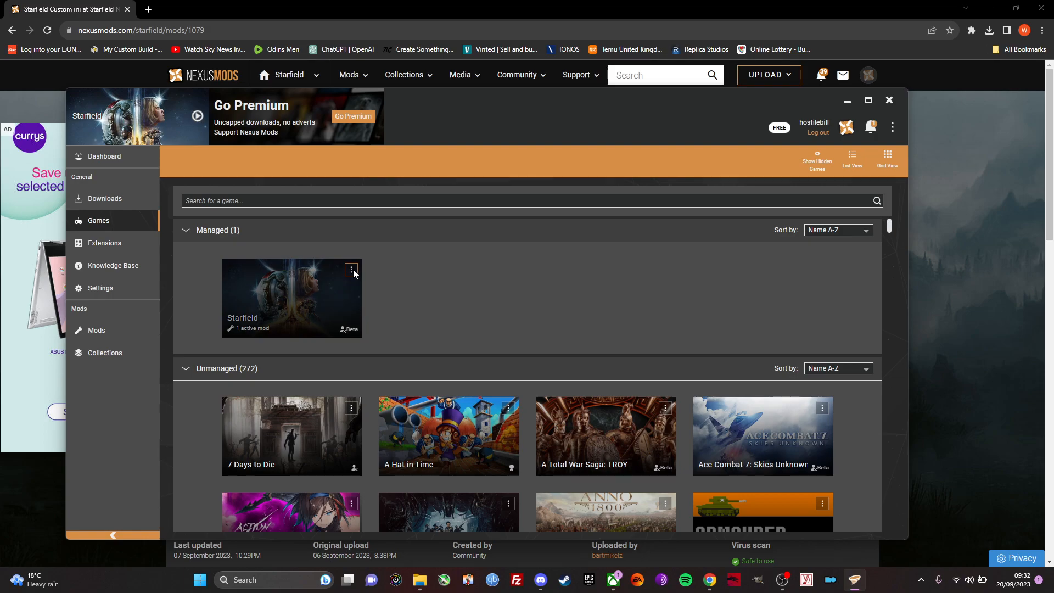
- Manually set Vortex's Starfield game location to C:\XboxGames\Starfield\Content
left_click(351, 269)
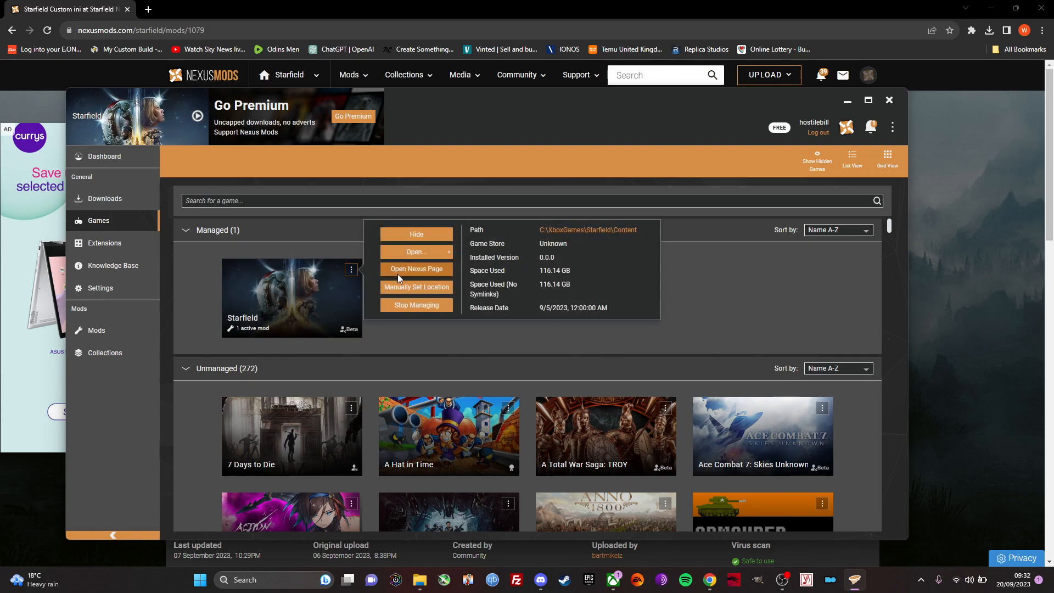
mouse_move(416, 287)
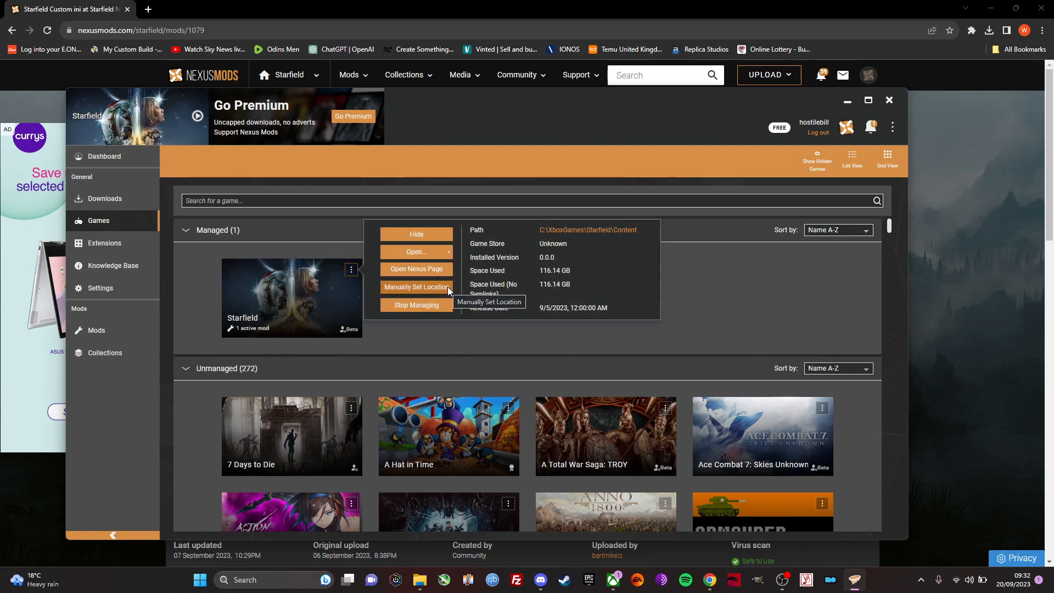
left_click(416, 286)
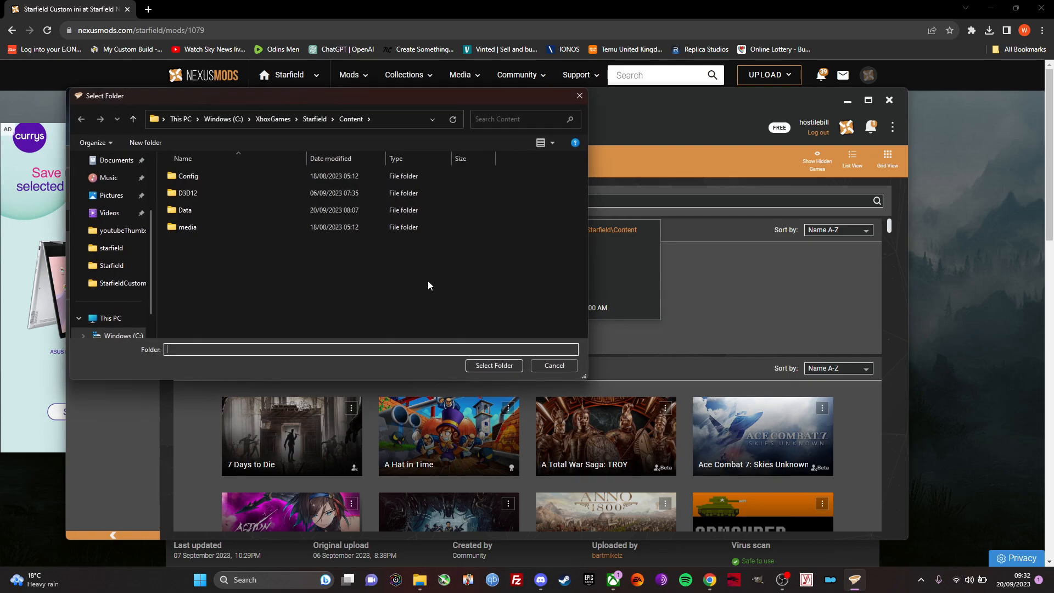
mouse_move(221, 98)
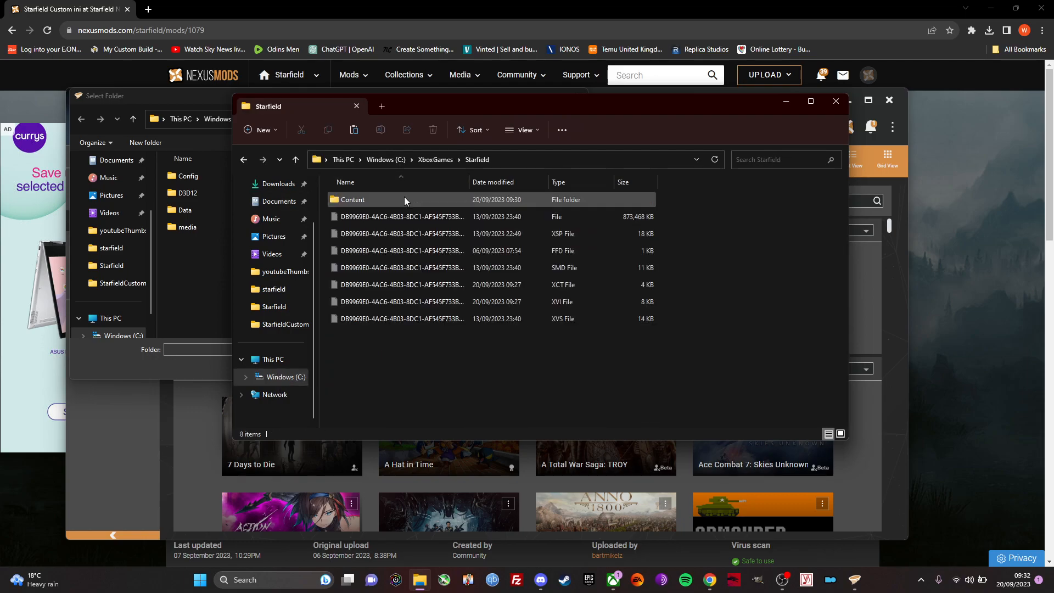
double_click(353, 198)
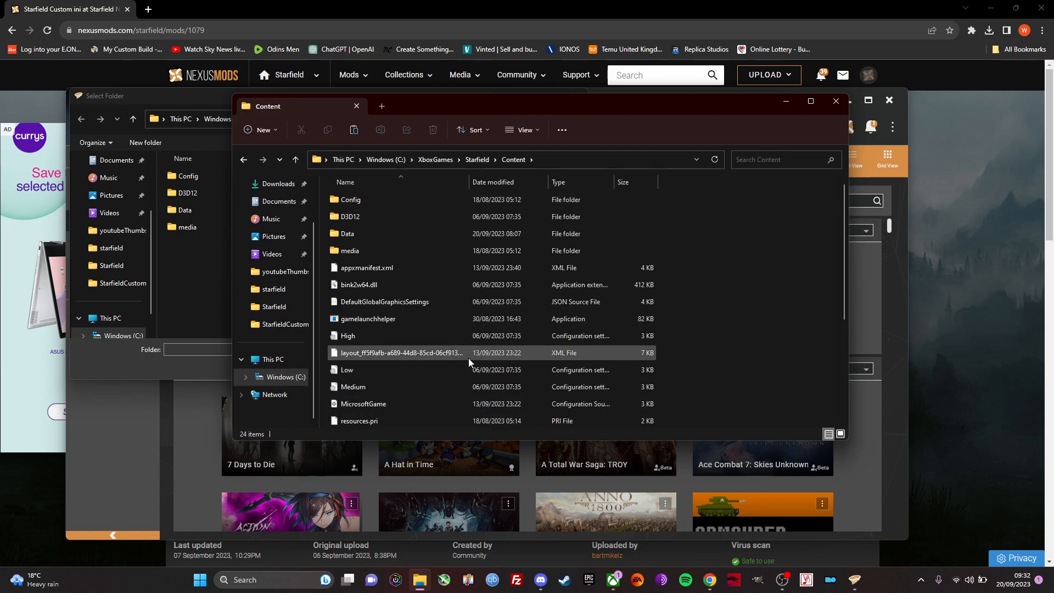
scroll("down", 3)
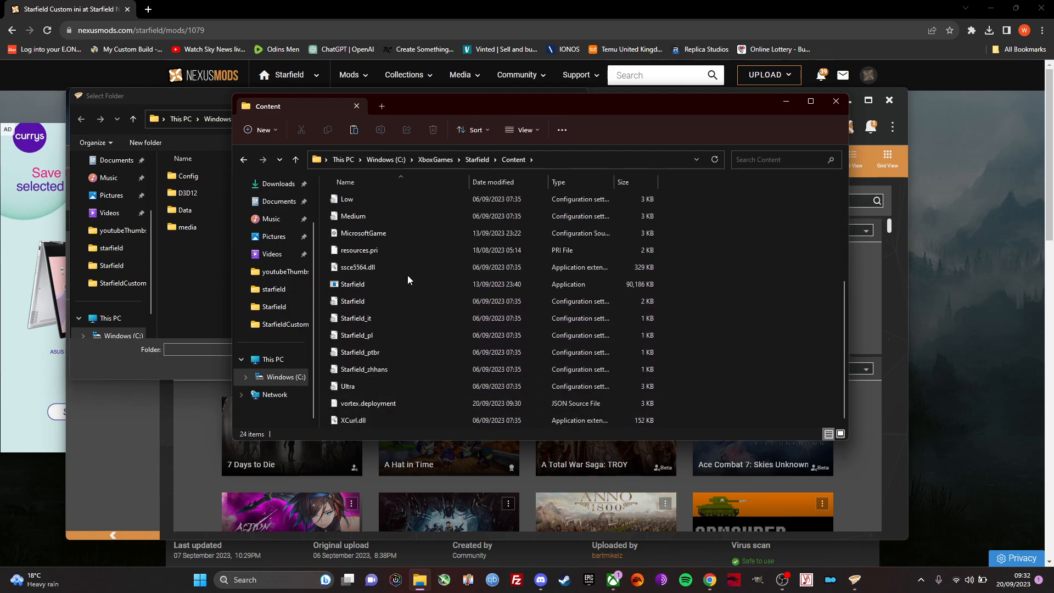
mouse_move(452, 280)
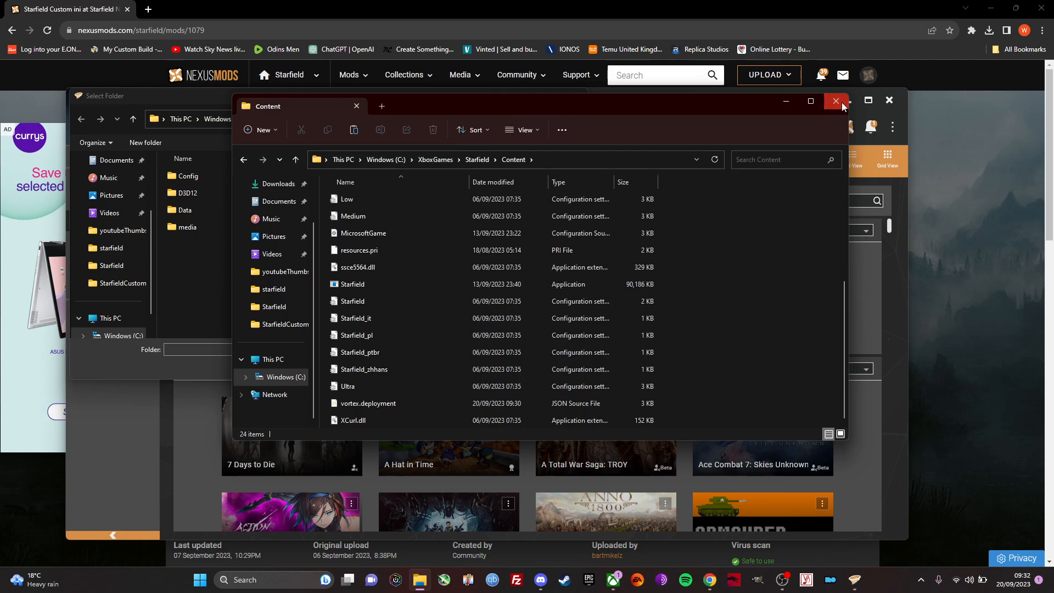
left_click(836, 101)
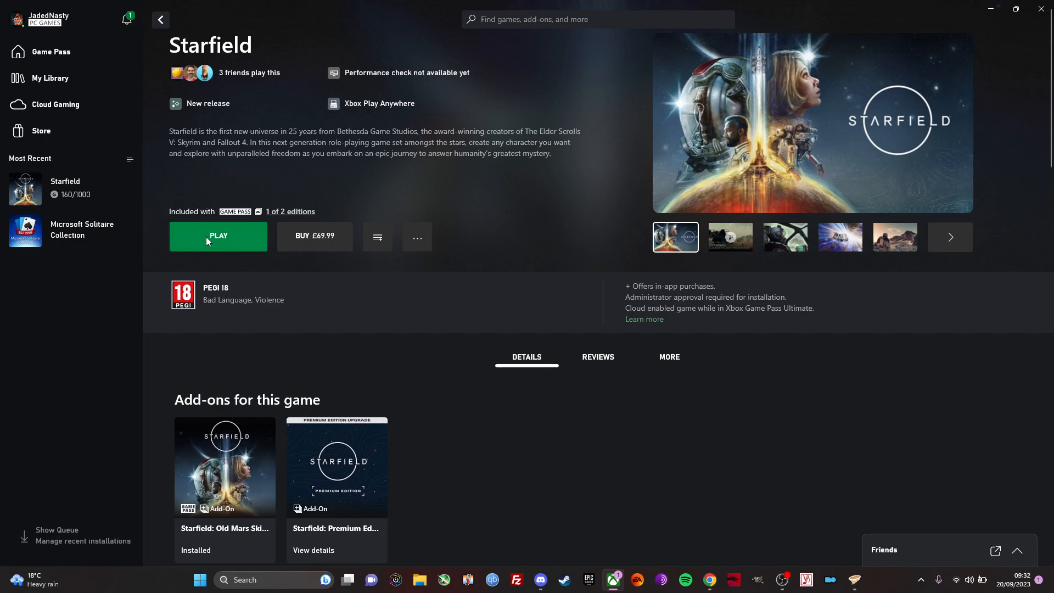
- Launch Starfield from its Xbox app page and wait for the main menu
left_click(218, 236)
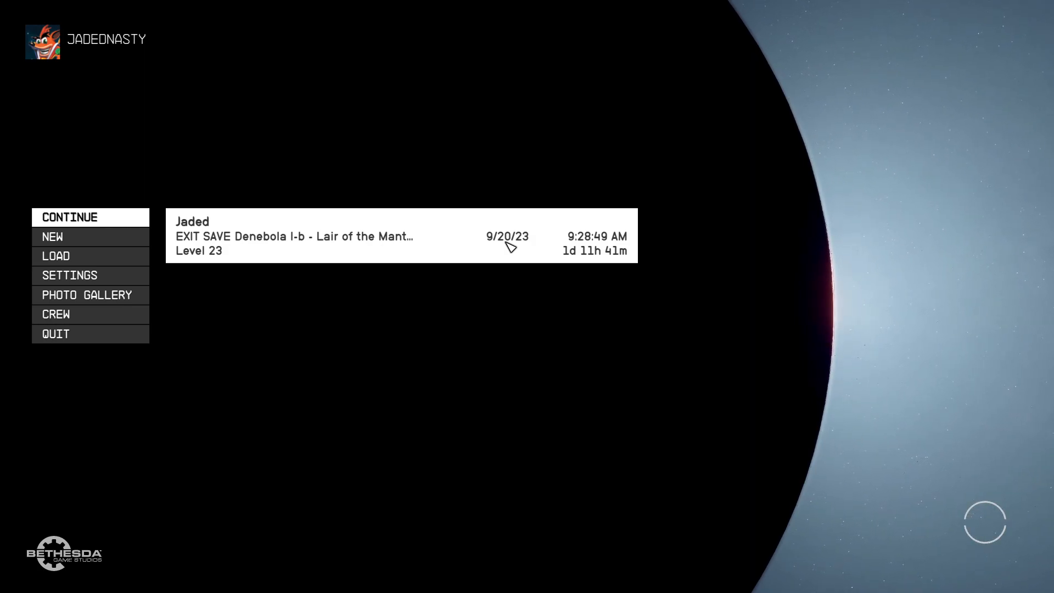
mouse_move(659, 431)
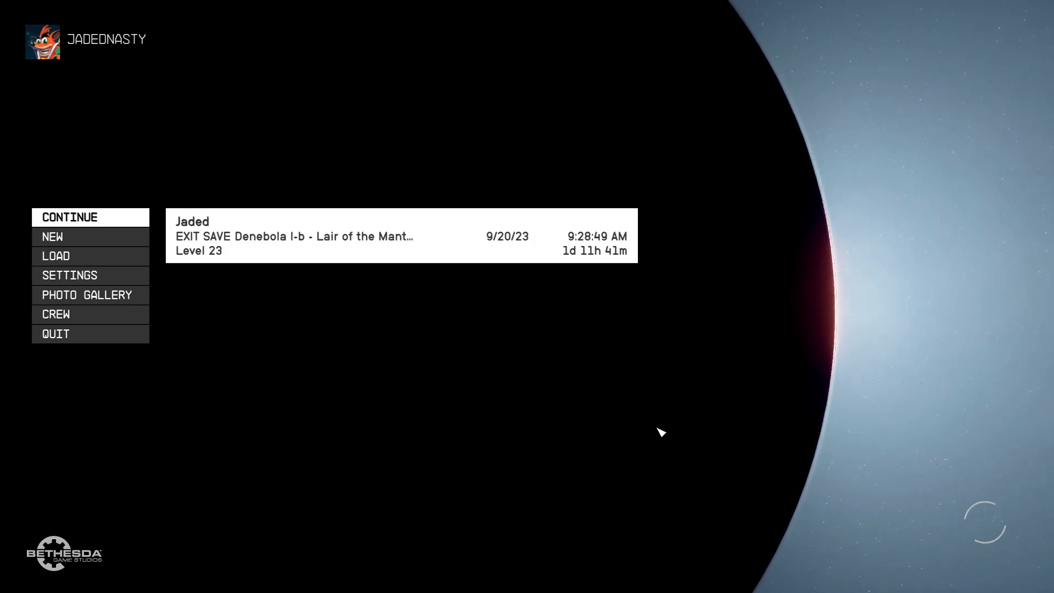
- Continue the latest save and open the inventory from the status screen
left_click(70, 217)
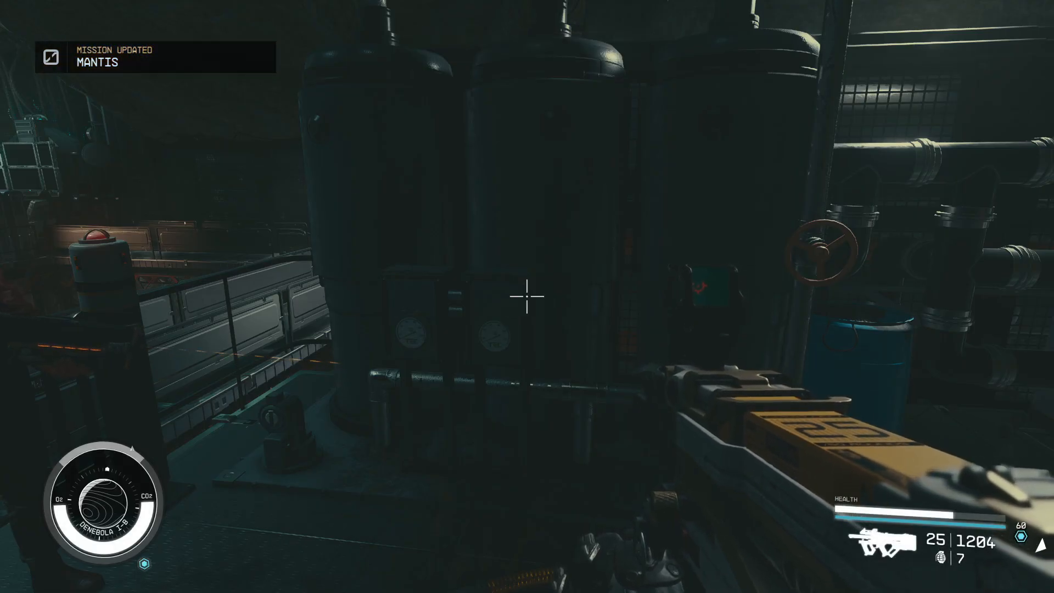
key("tab")
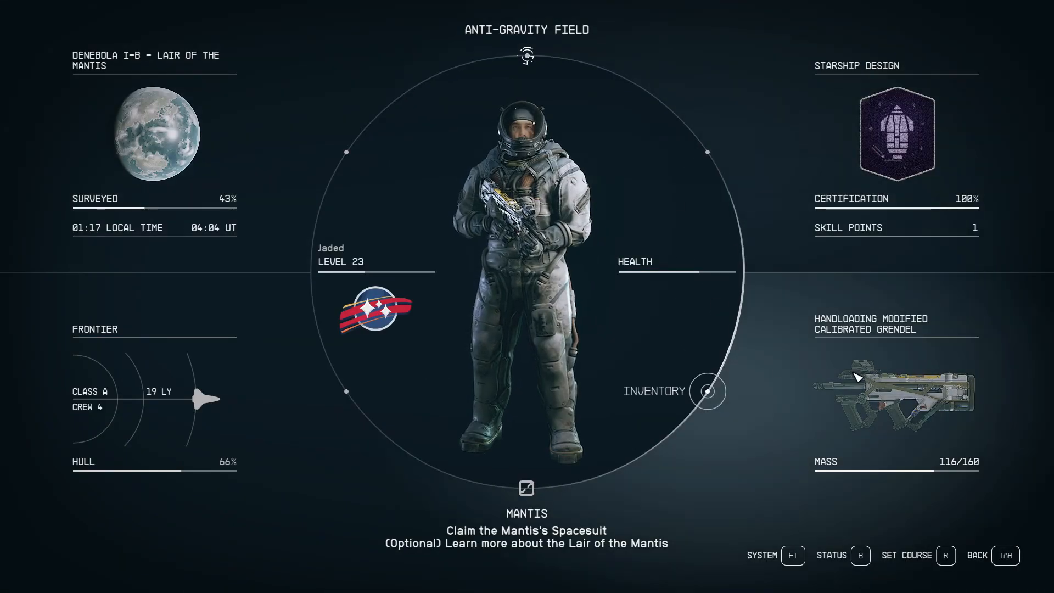
left_click(707, 391)
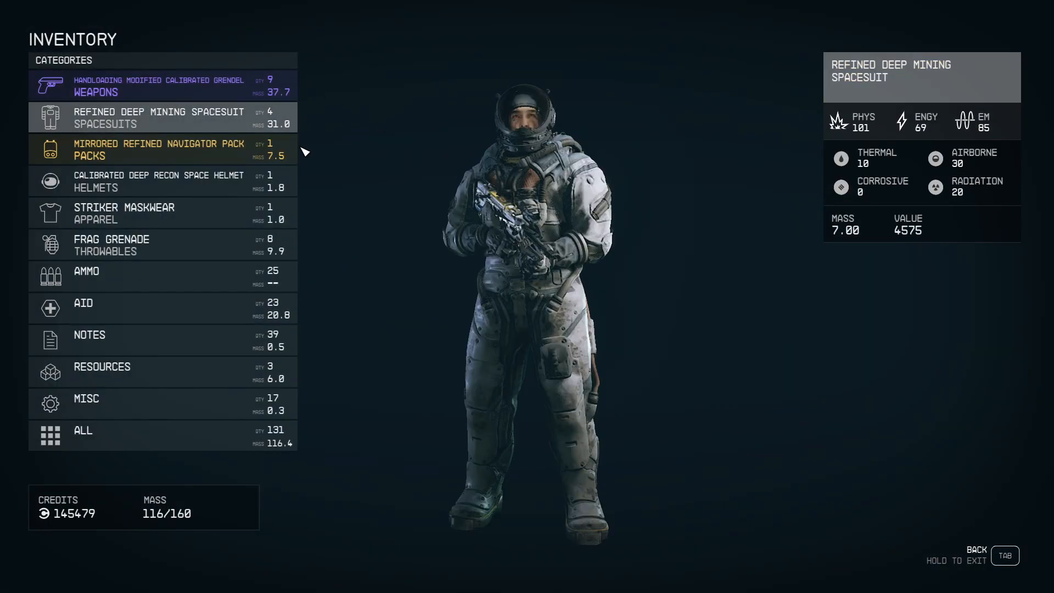
- Browse the Weapons, All, Ammo and Helmets categories, then return to gameplay
left_click(162, 85)
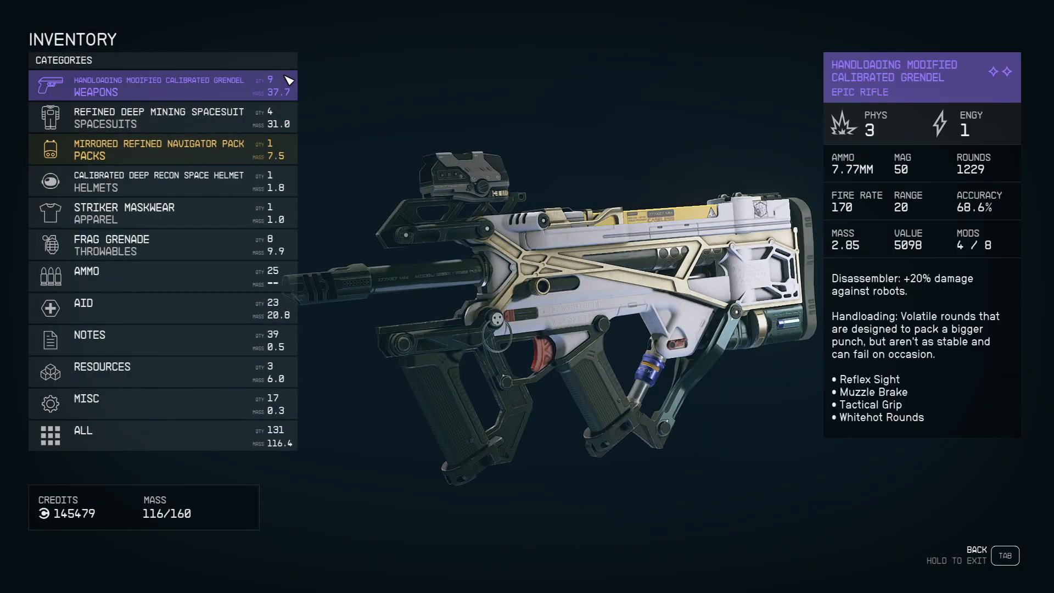
left_click(161, 149)
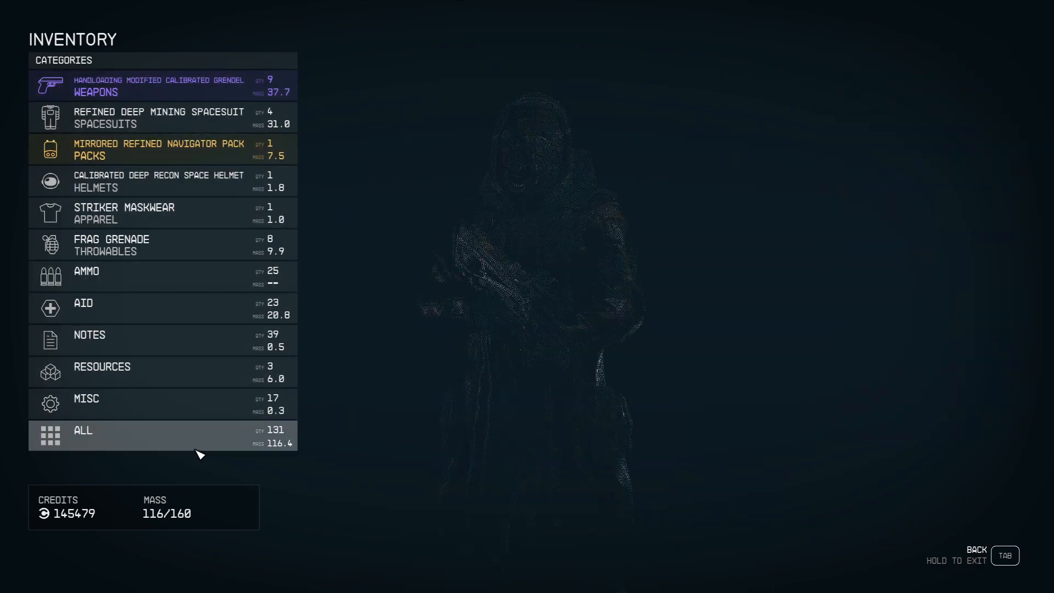
left_click(159, 117)
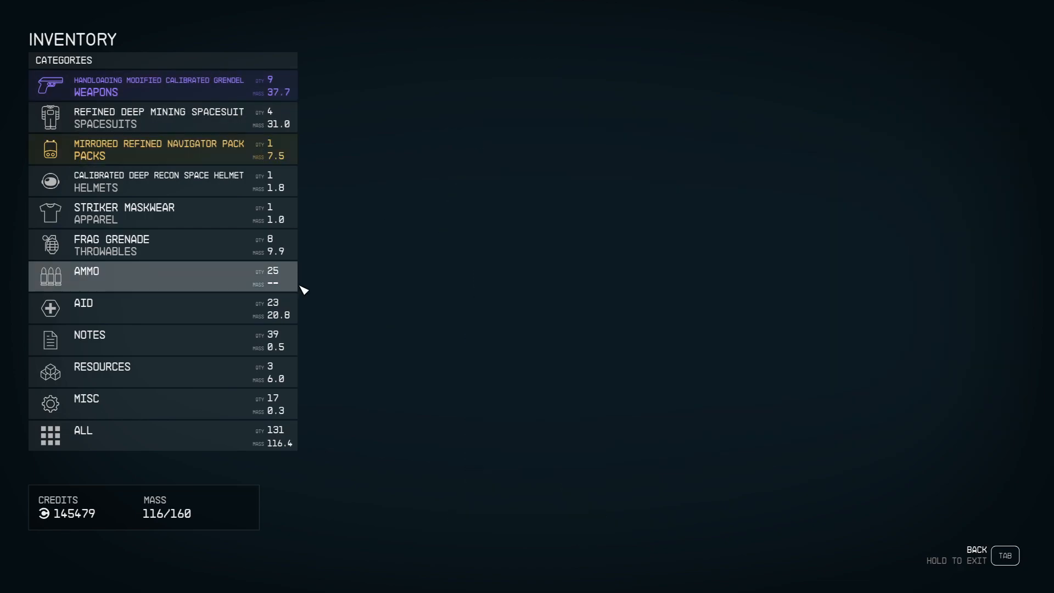
left_click(158, 180)
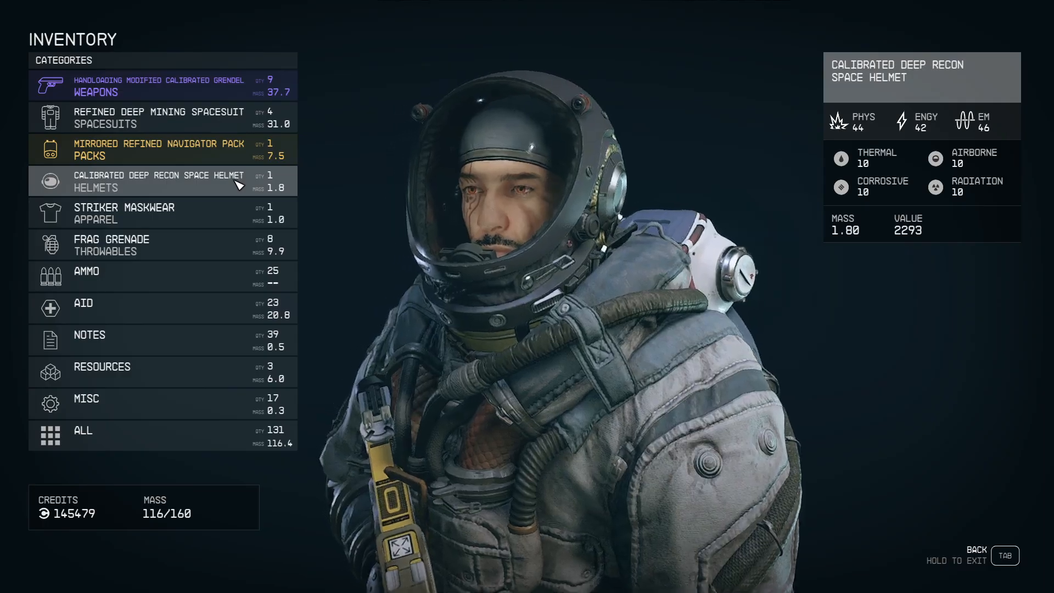
key("tab")
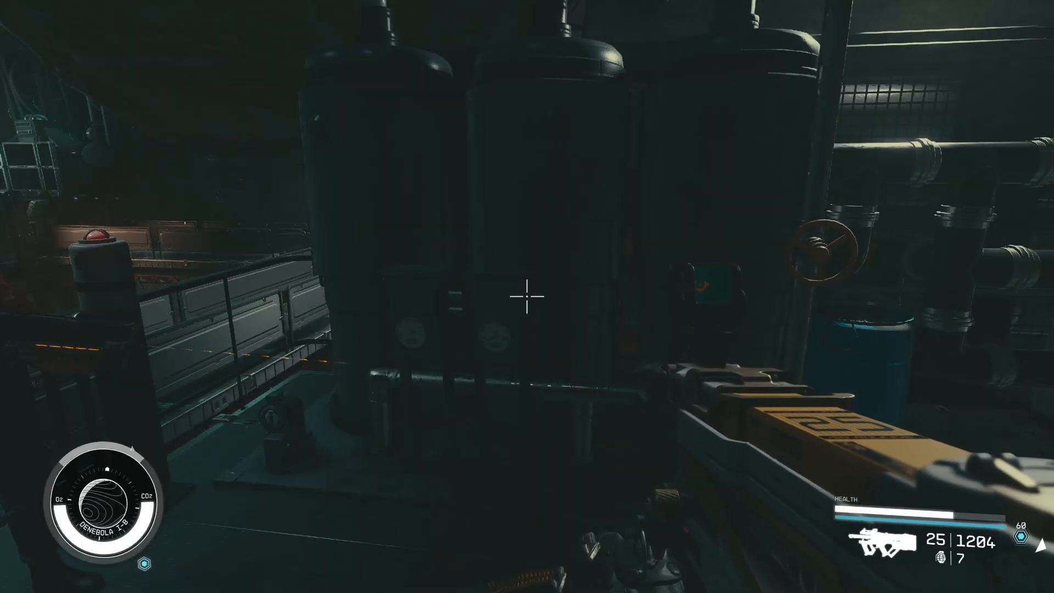